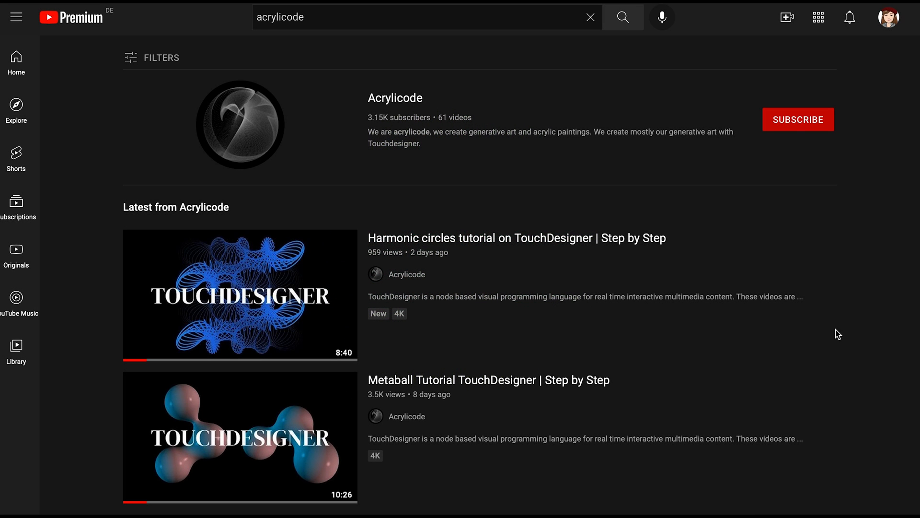
- Subscribe to the Acrylicode channel from its YouTube search result
left_click(798, 119)
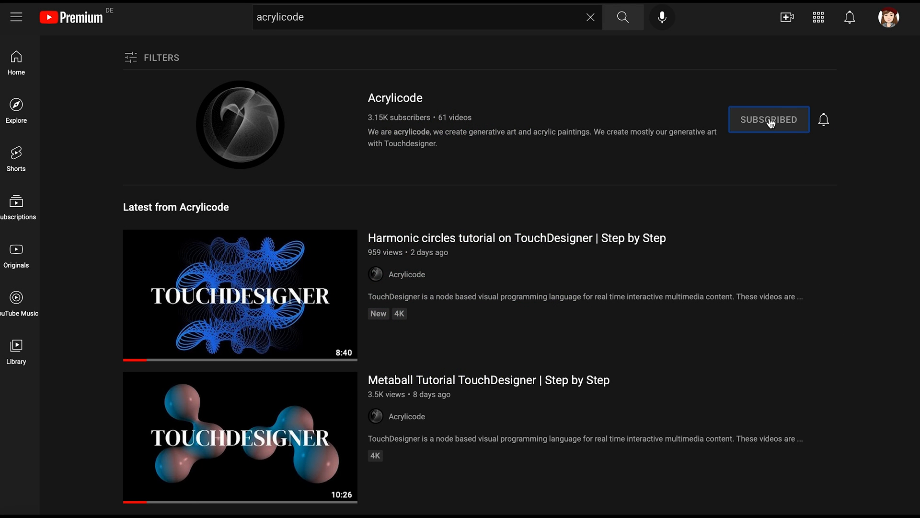
left_click(824, 119)
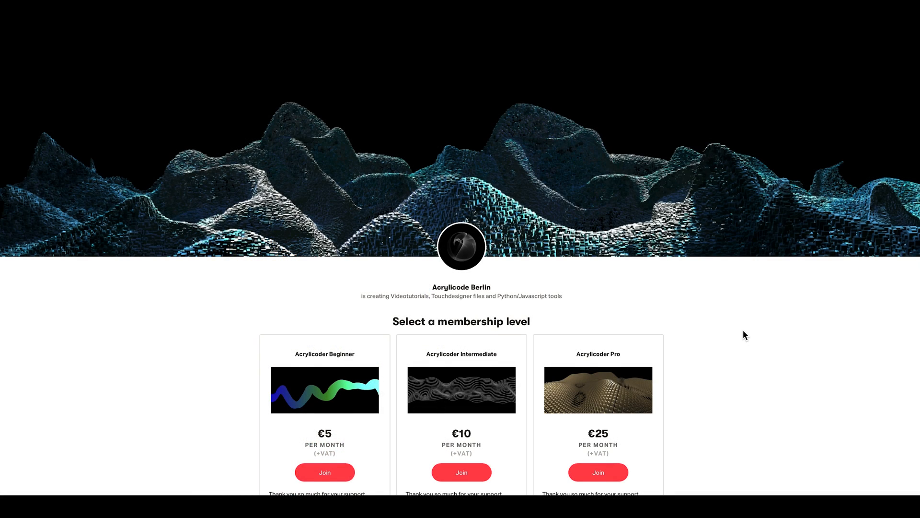
- Scroll the Patreon page and expand 'See all 4 levels' to view tiers up to the €50 Master
scroll("down", 3)
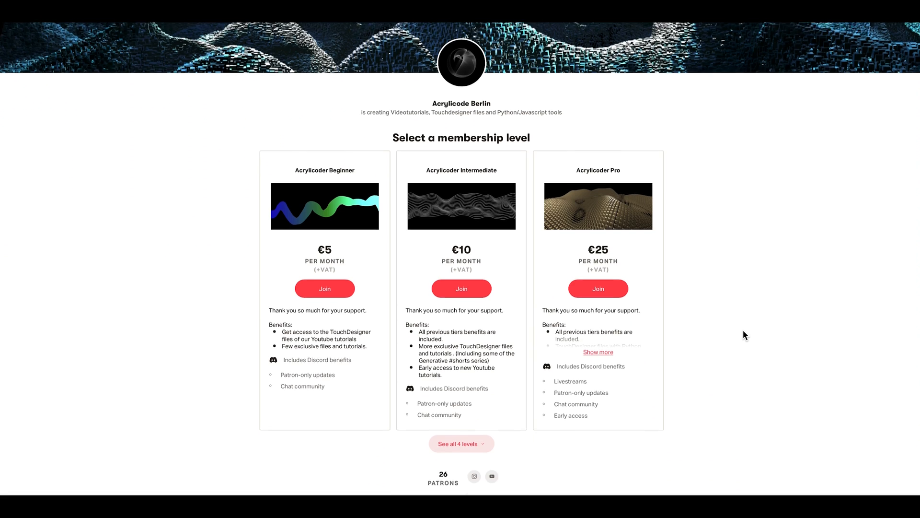
scroll("down", 3)
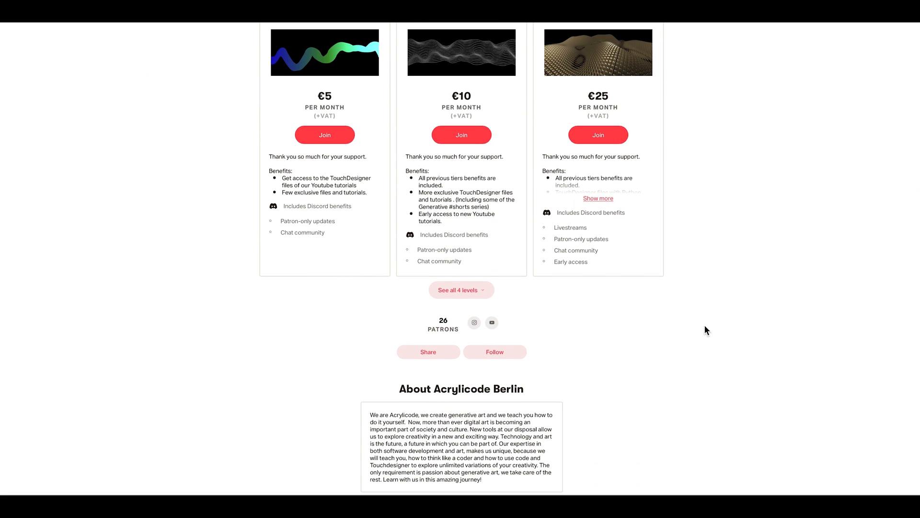
left_click(461, 290)
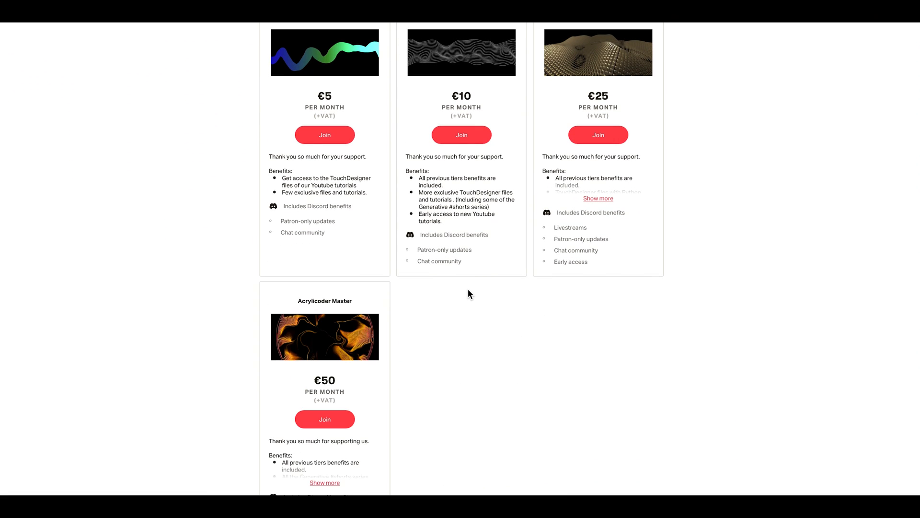
scroll("down", 3)
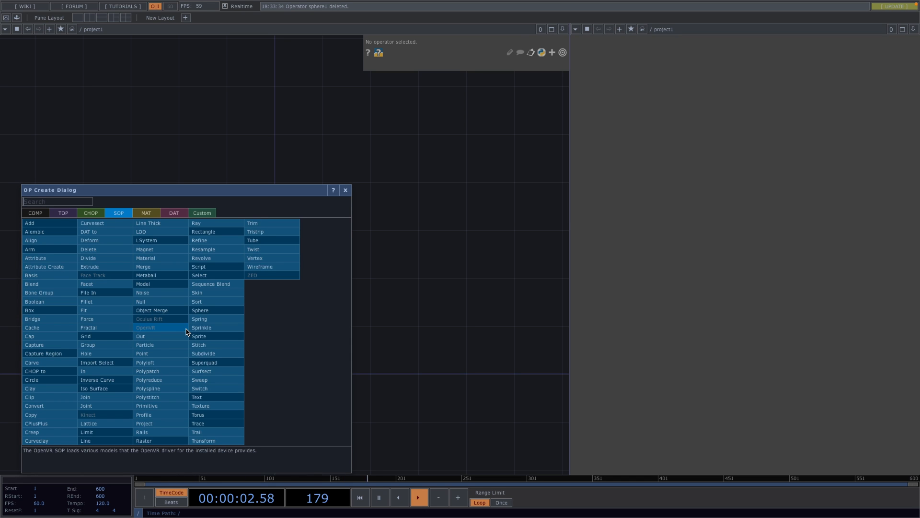
- Add a Sphere SOP, Geometry COMP, Camera COMP and Render TOP to the network
left_click(345, 190)
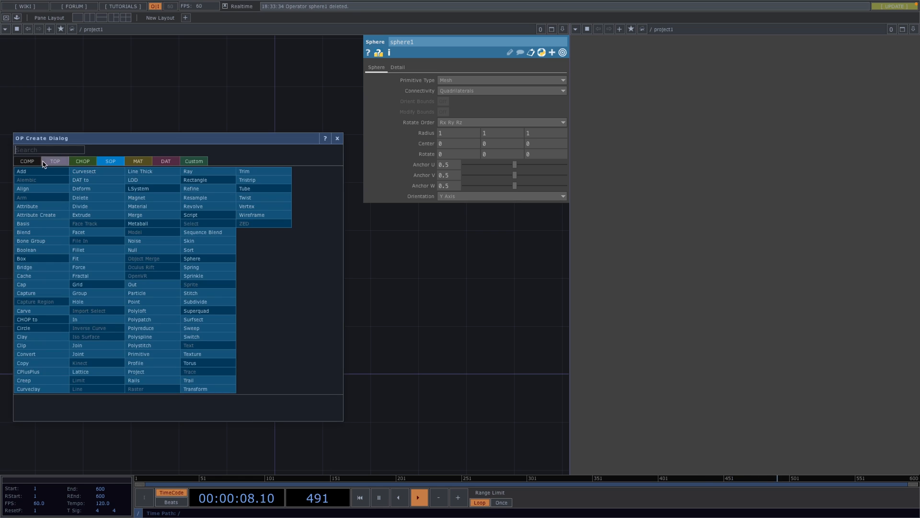
left_click(191, 259)
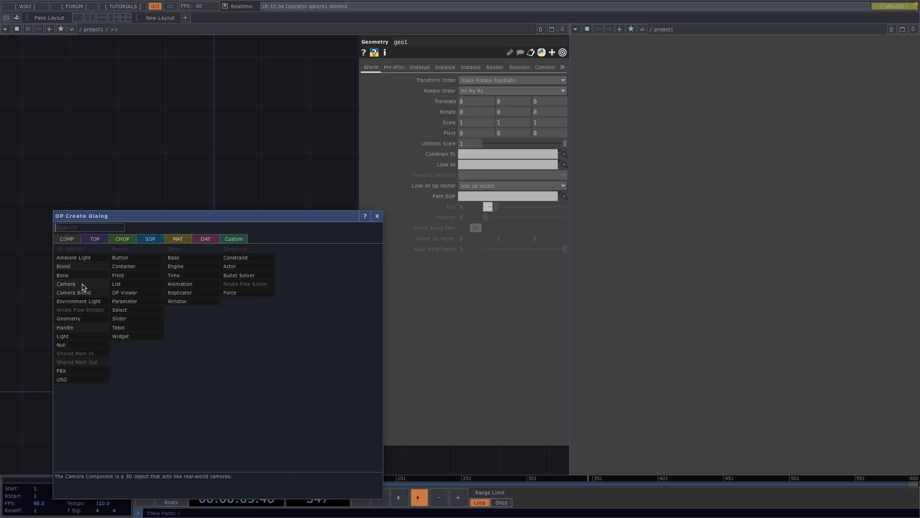
left_click(66, 284)
type("render")
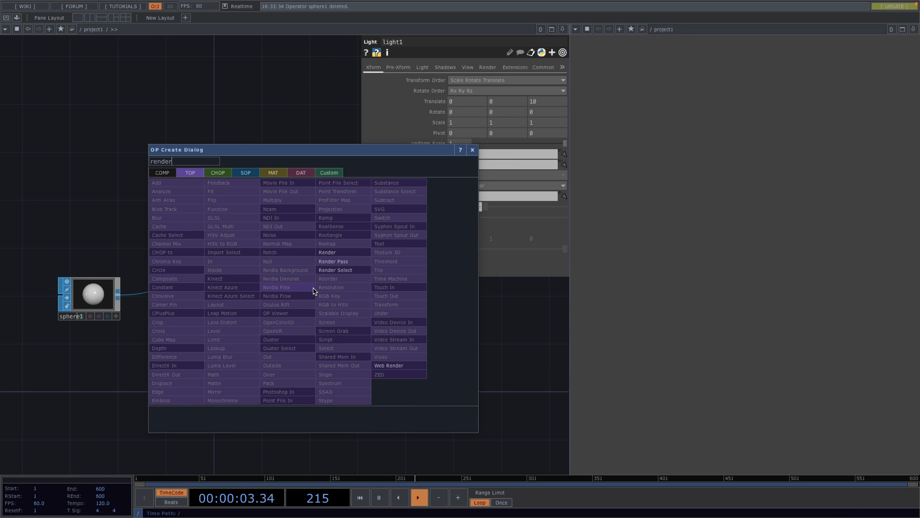
left_click(321, 252)
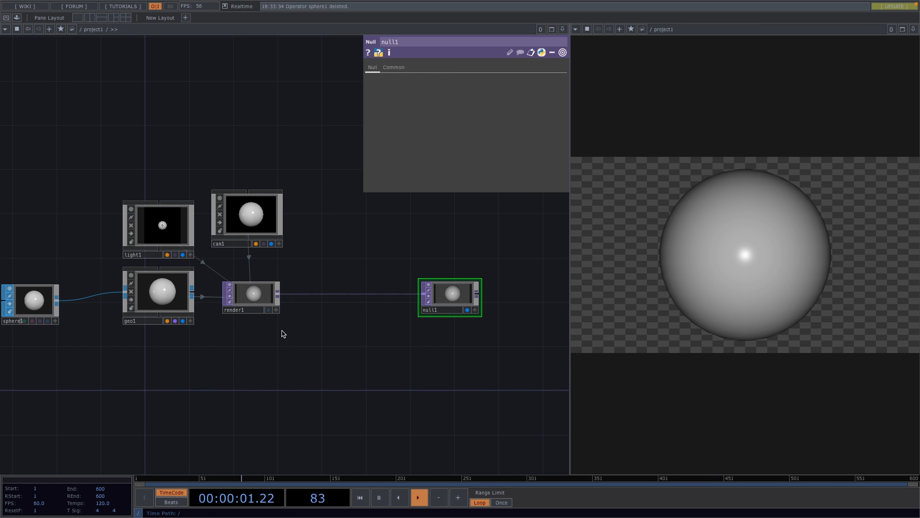
- Insert a Transform TOP between render1 and null1 and edit its background colour
left_click(250, 293)
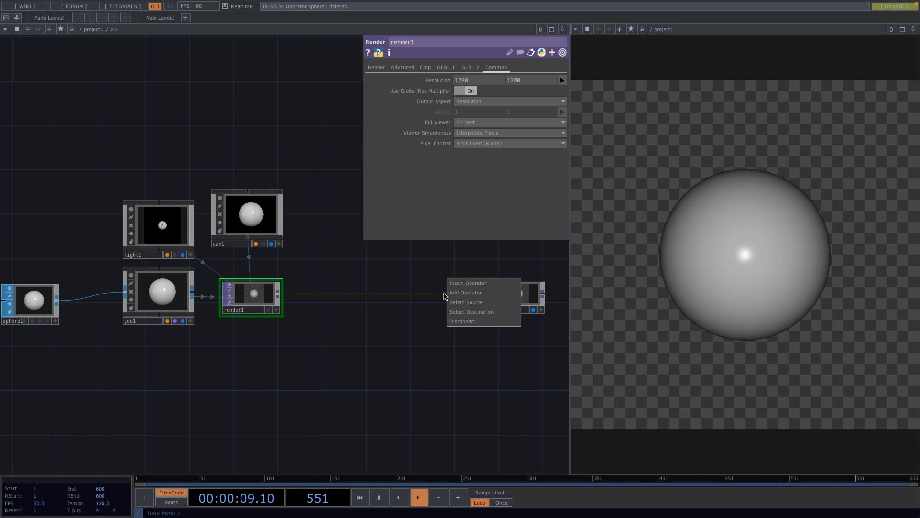
left_click(466, 292)
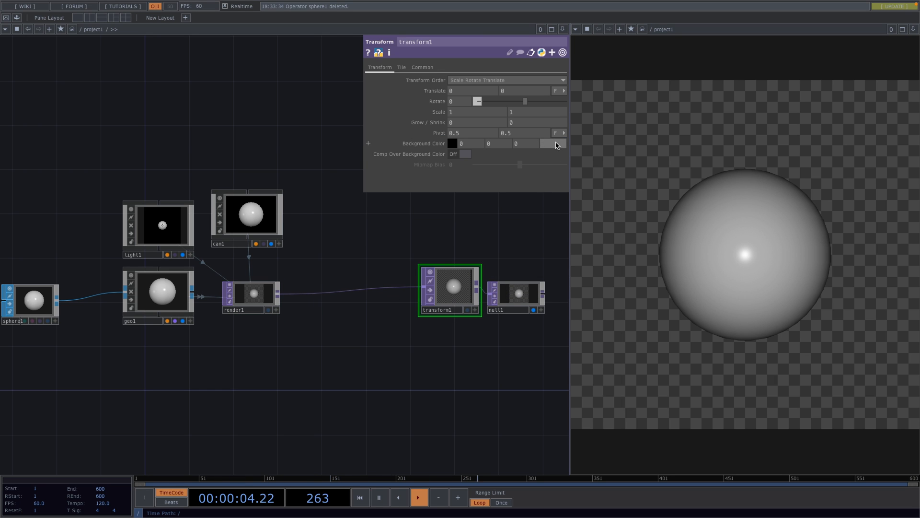
left_click(464, 154)
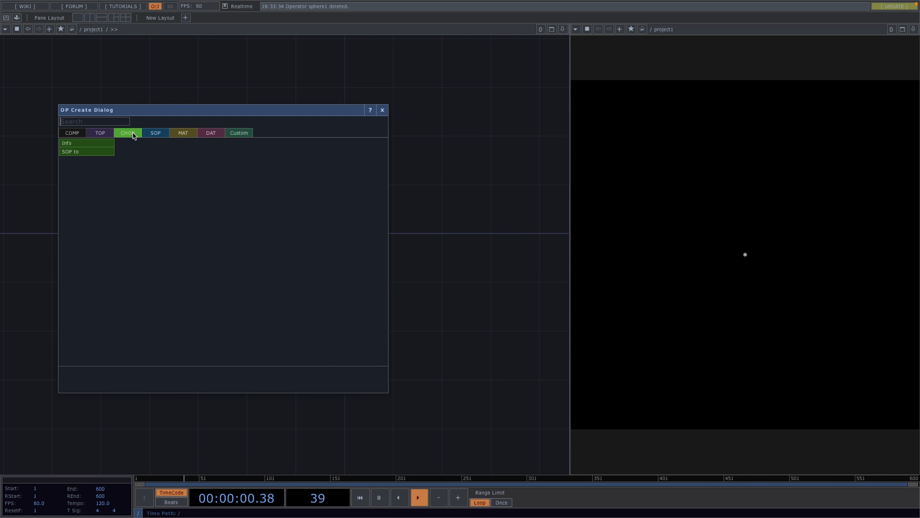
- Add a SOP to CHOP positioned below the Line SOP, then a CHOP to SOP node
left_click(70, 151)
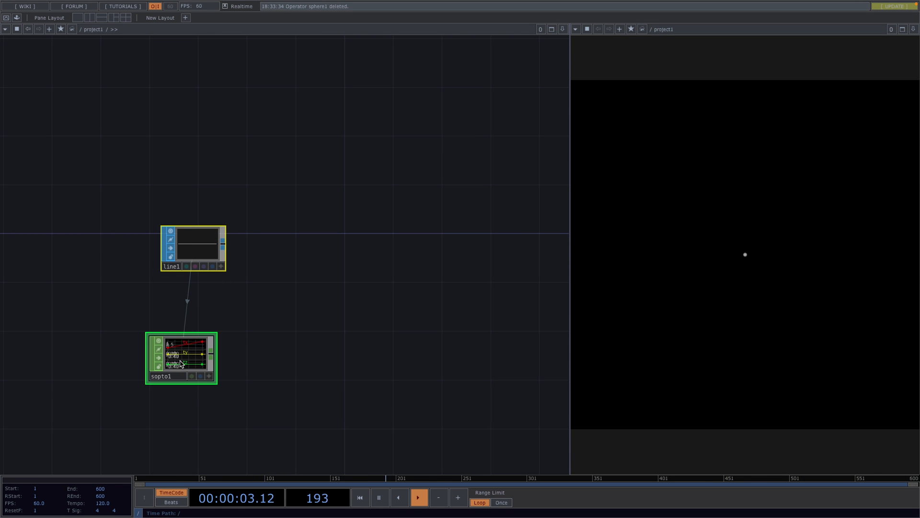
left_click_drag(212, 358, 380, 362)
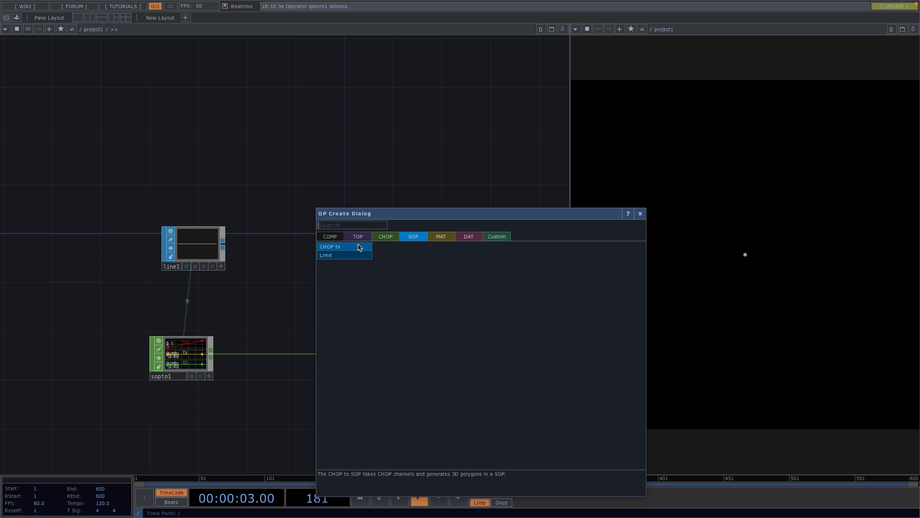
left_click(330, 247)
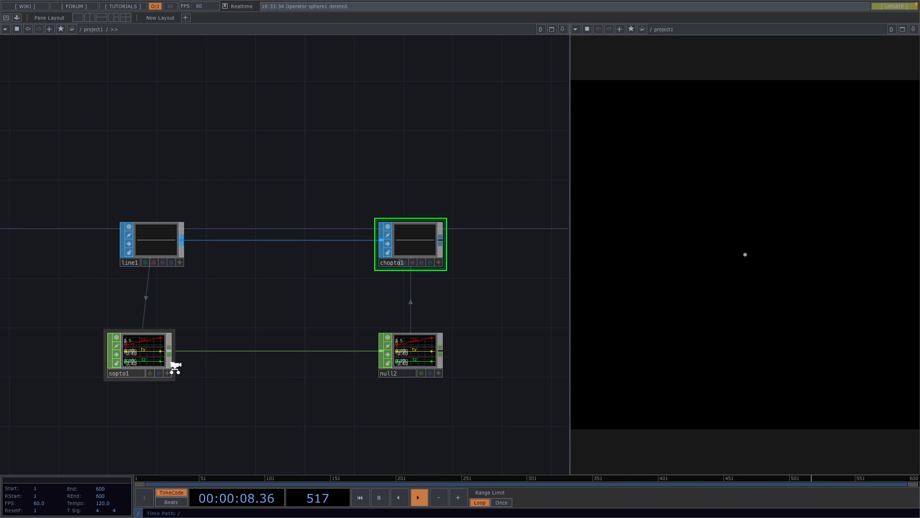
- Add a Sine Pattern CHOP with channel name 'y', followed by a Replace CHOP
right_click(235, 362)
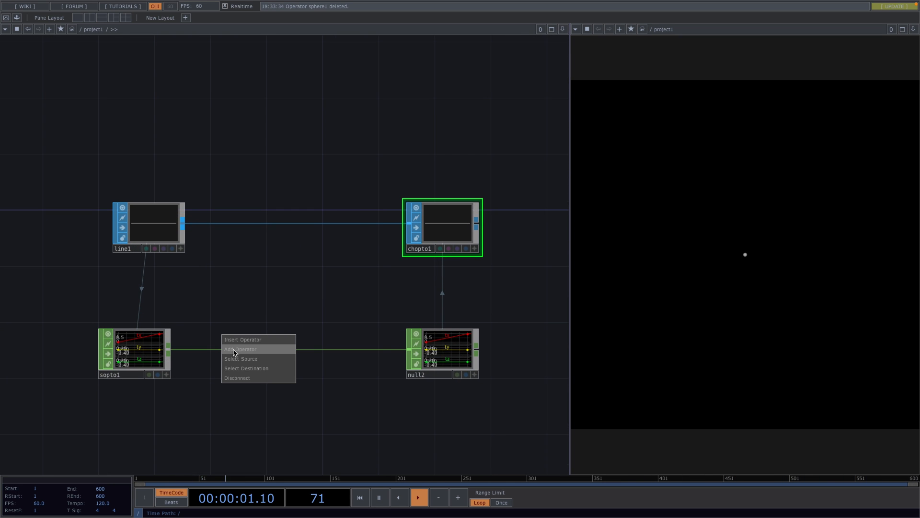
left_click(240, 349)
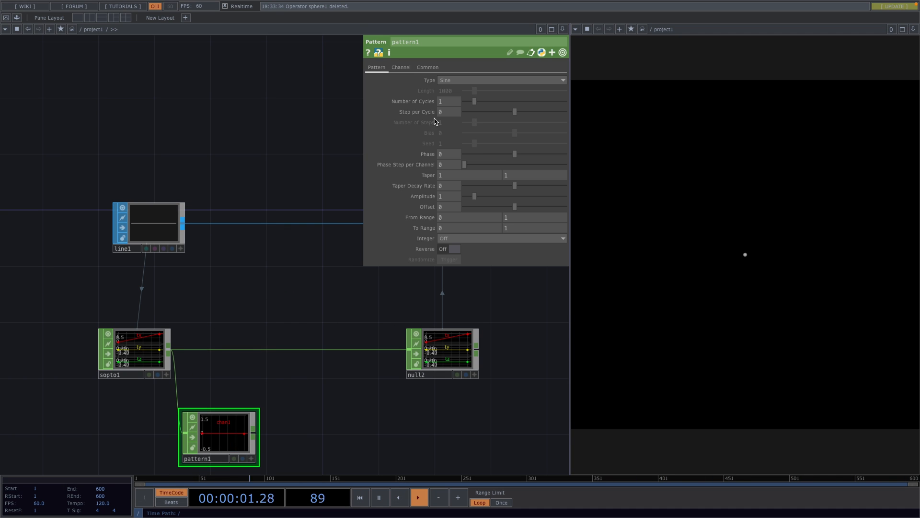
left_click(401, 67)
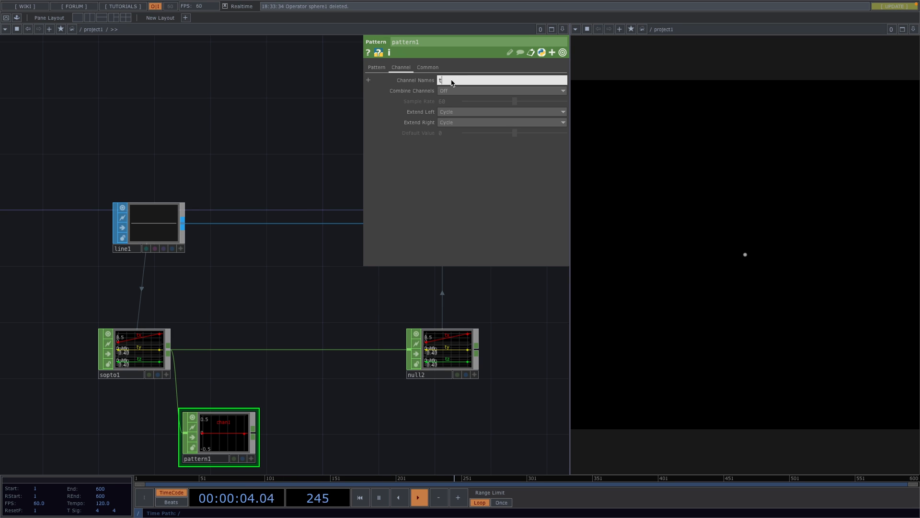
type("y")
type("r")
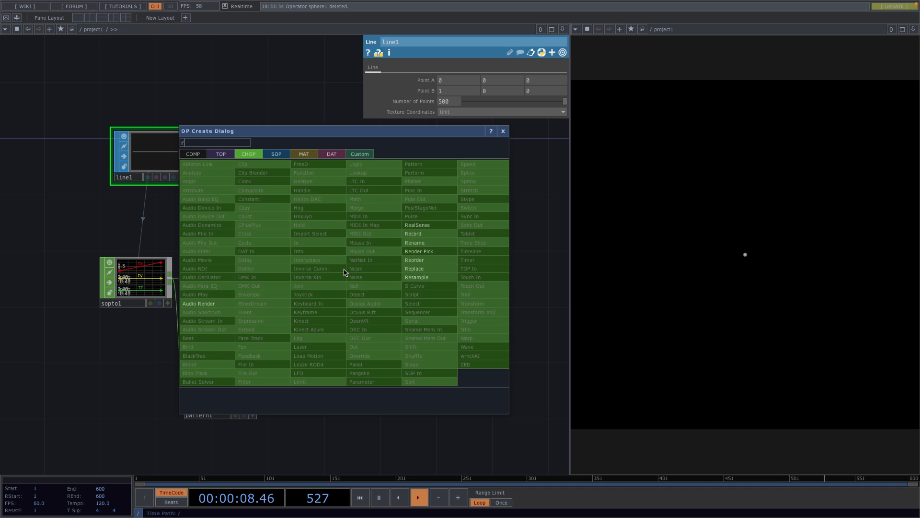
left_click(414, 268)
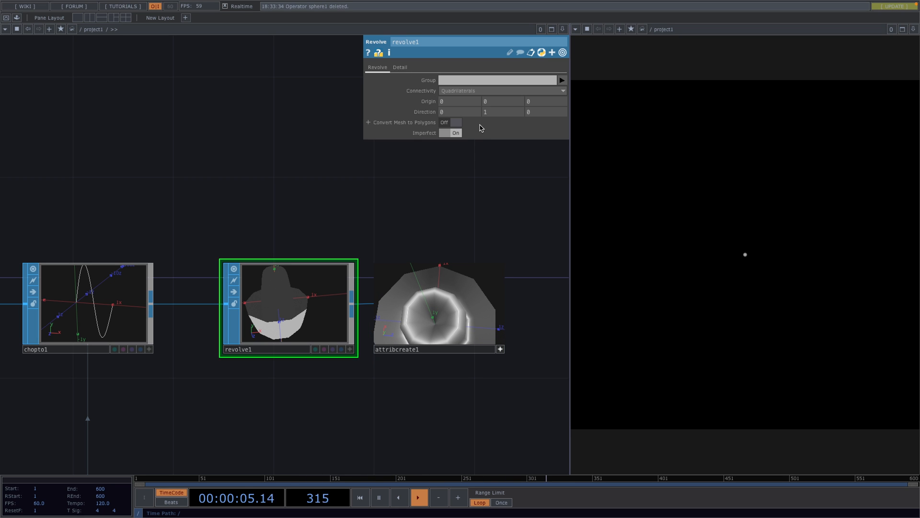
- On the Revolve SOP's Detail page, set Divisions to 100 for a closed revolve
left_click(400, 67)
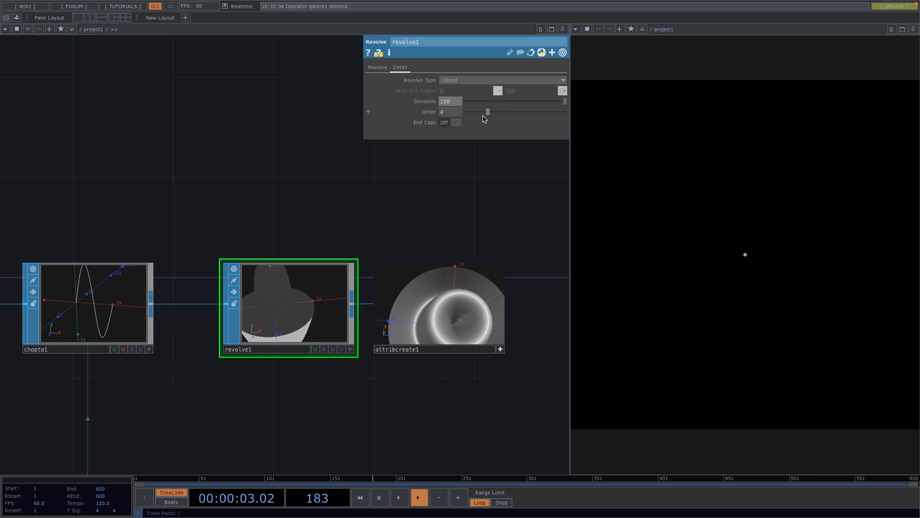
left_click_drag(486, 111, 466, 112)
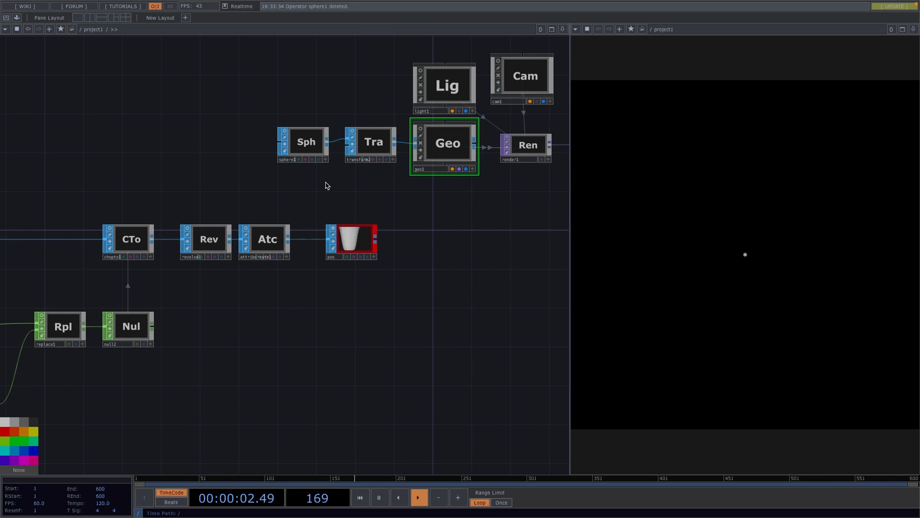
- Turn on Instancing for geo1 and map Translate X/Y/Z to pos P(0), P(1), P(2)
double_click(445, 142)
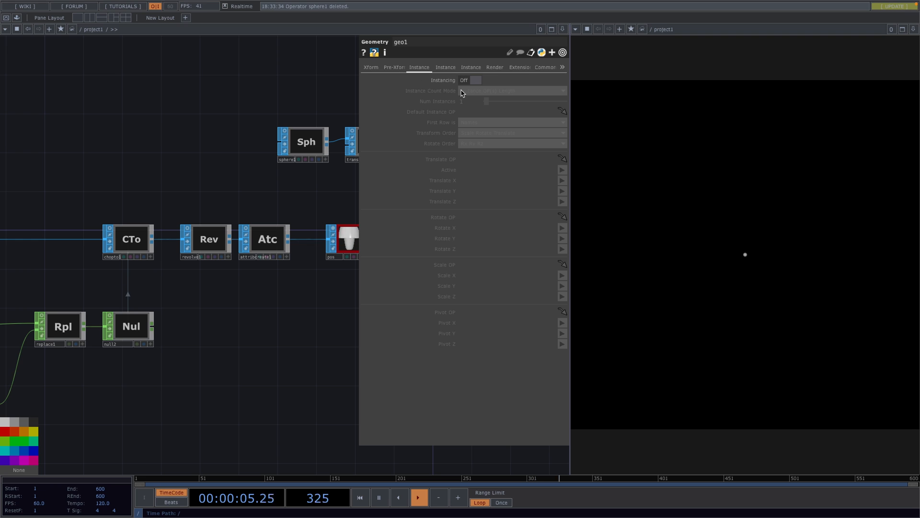
left_click(476, 80)
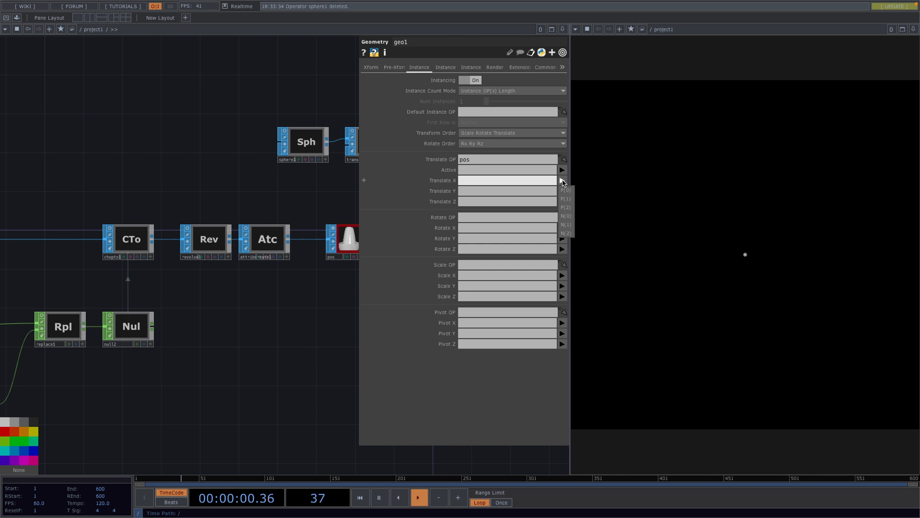
left_click(564, 190)
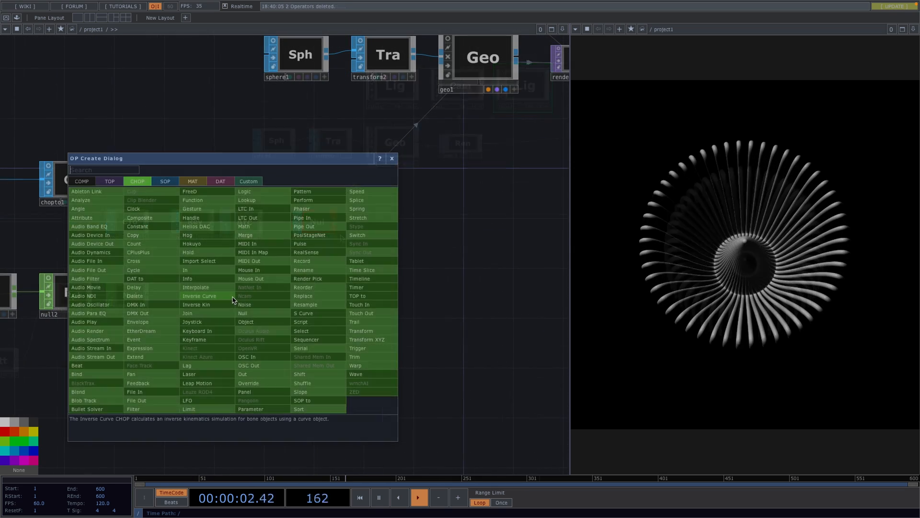
- Add a Ramp TOP feeding a 'color' Null and set line1 to 50 points
type("ram")
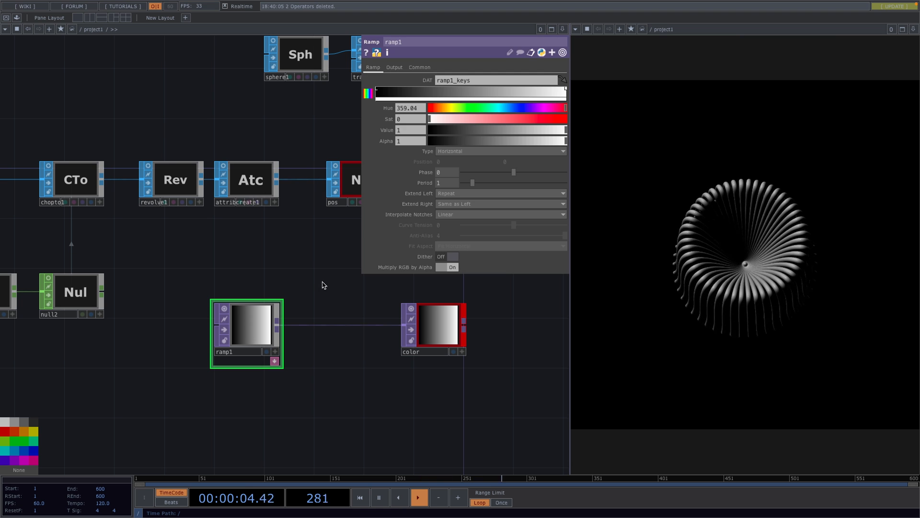
left_click(420, 68)
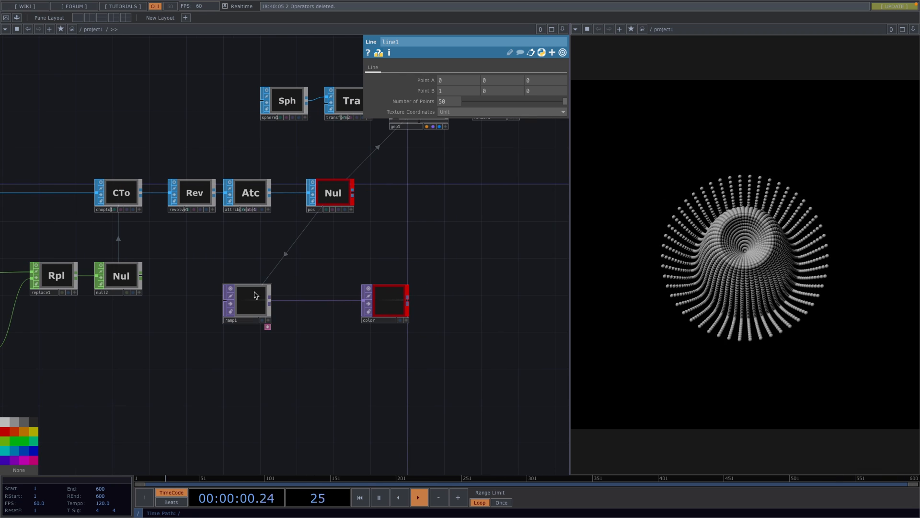
- Set ramp1's teal-to-yellow key colours, animate Phase, and set Extend Left to Mirror
left_click(248, 299)
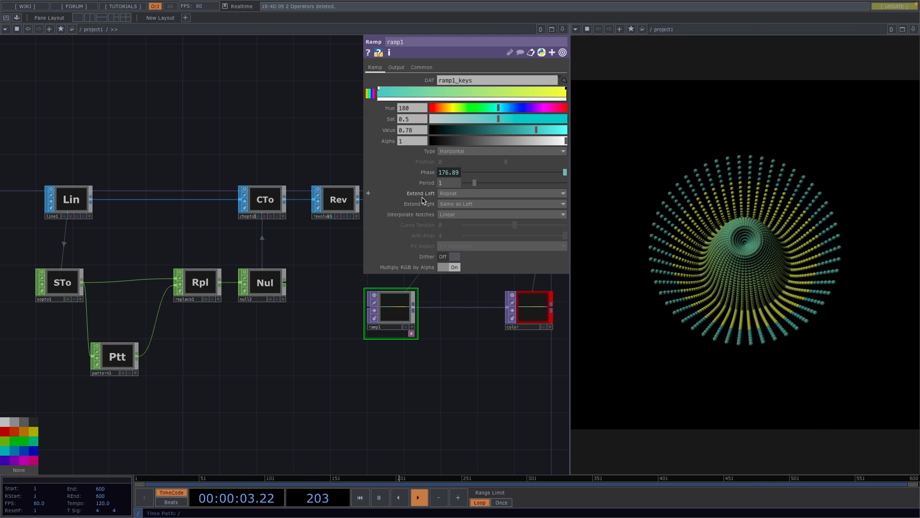
left_click(501, 204)
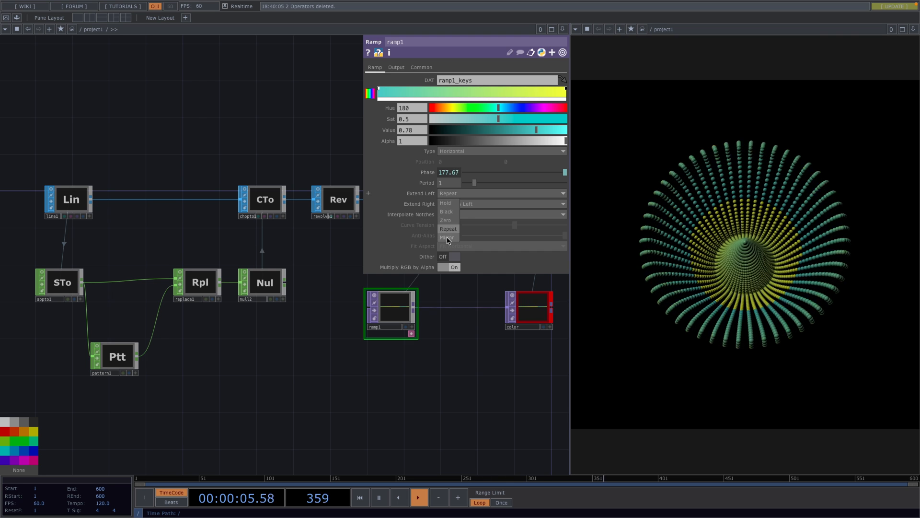
left_click(448, 236)
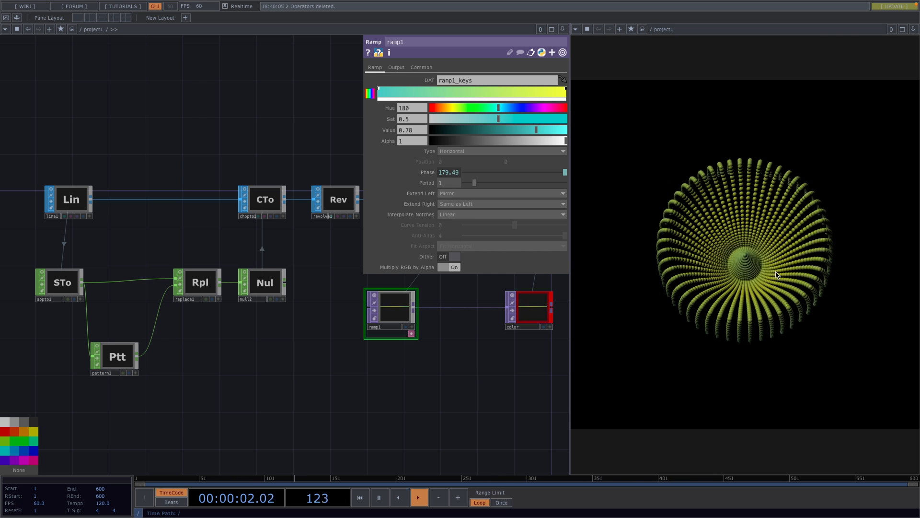